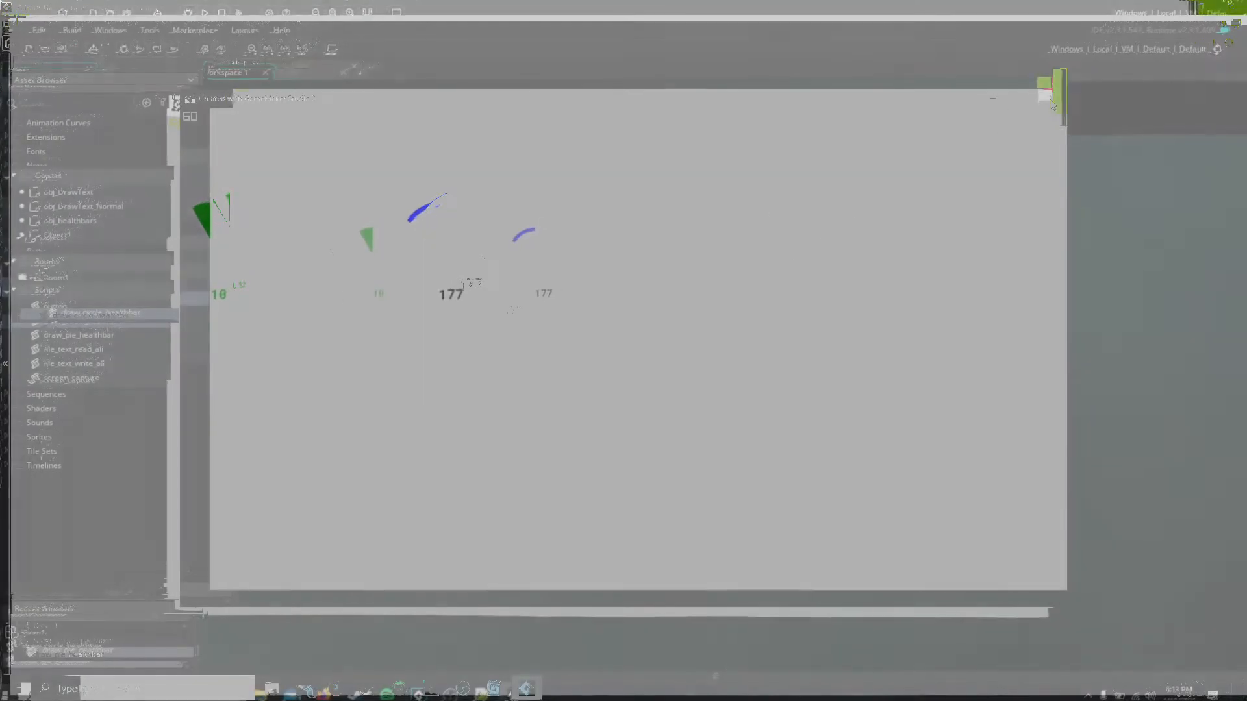
# - Load draw_pie_healthbar in the editor and highlight the numOfSections line
pyautogui.click(92, 314)
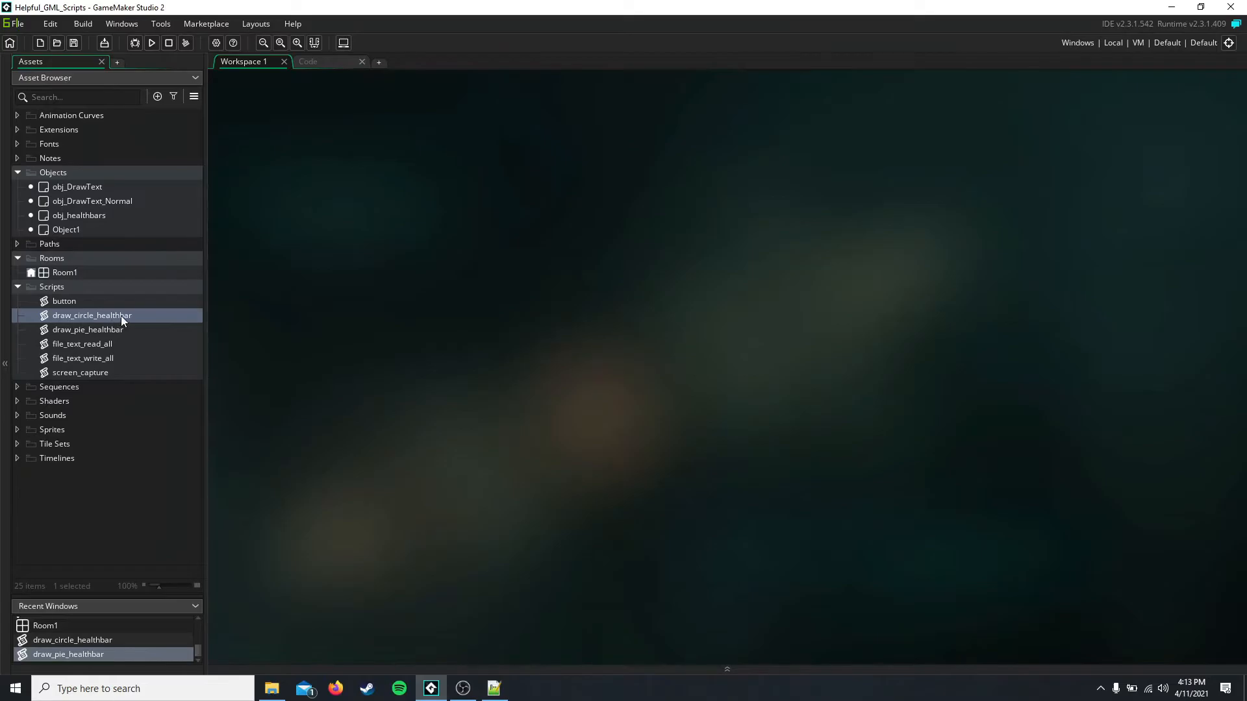
pyautogui.doubleClick(88, 330)
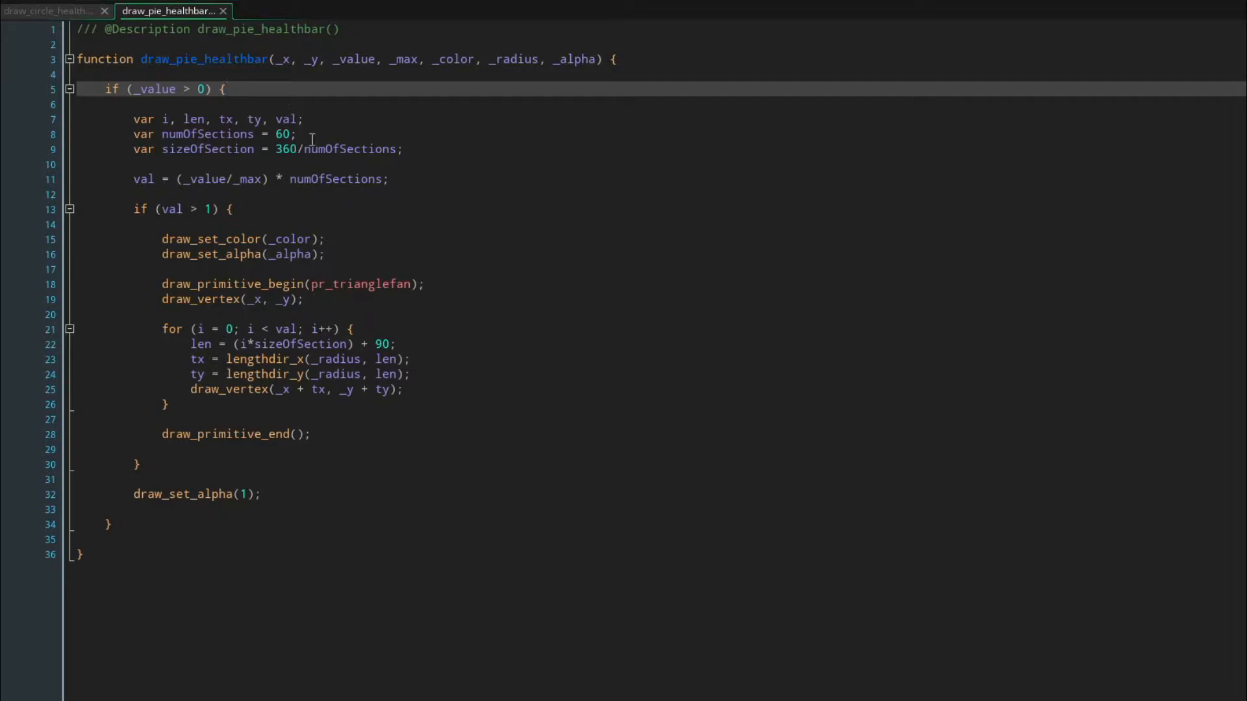
pyautogui.moveTo(217, 119); pyautogui.dragTo(304, 118)
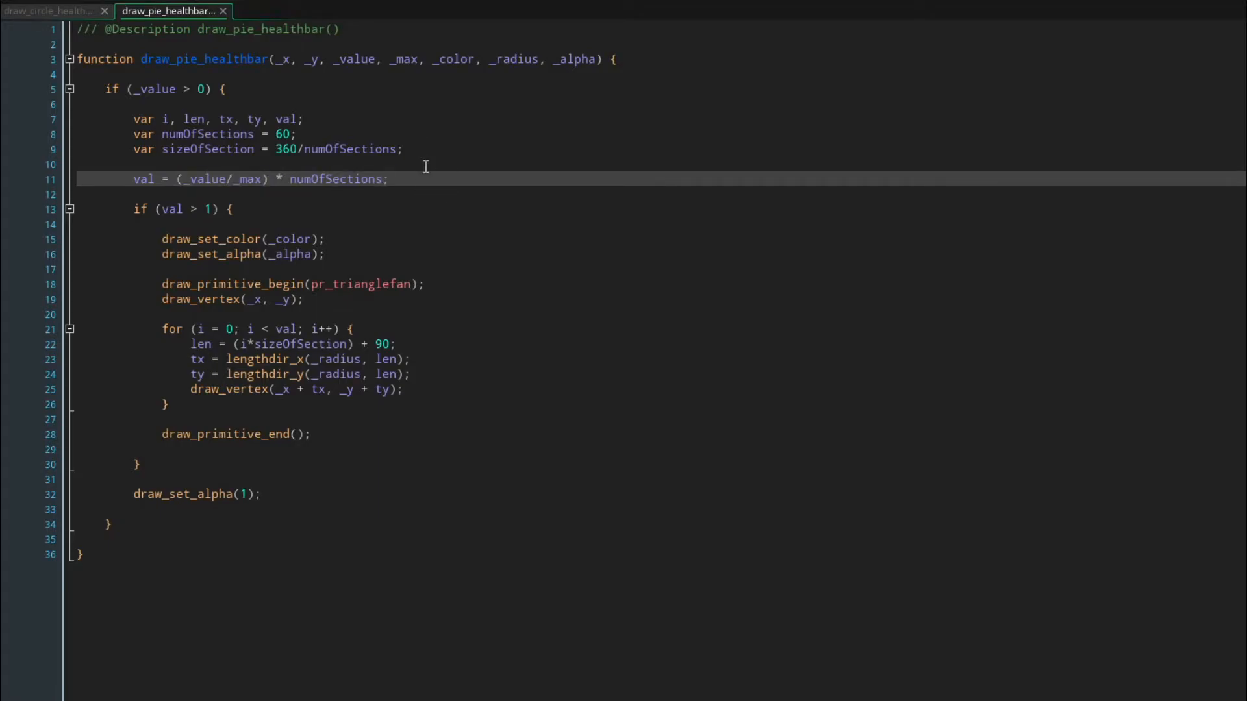
# - Mark the val = _value/_max line, the sections for loop and the len angle calculation
pyautogui.click(241, 208)
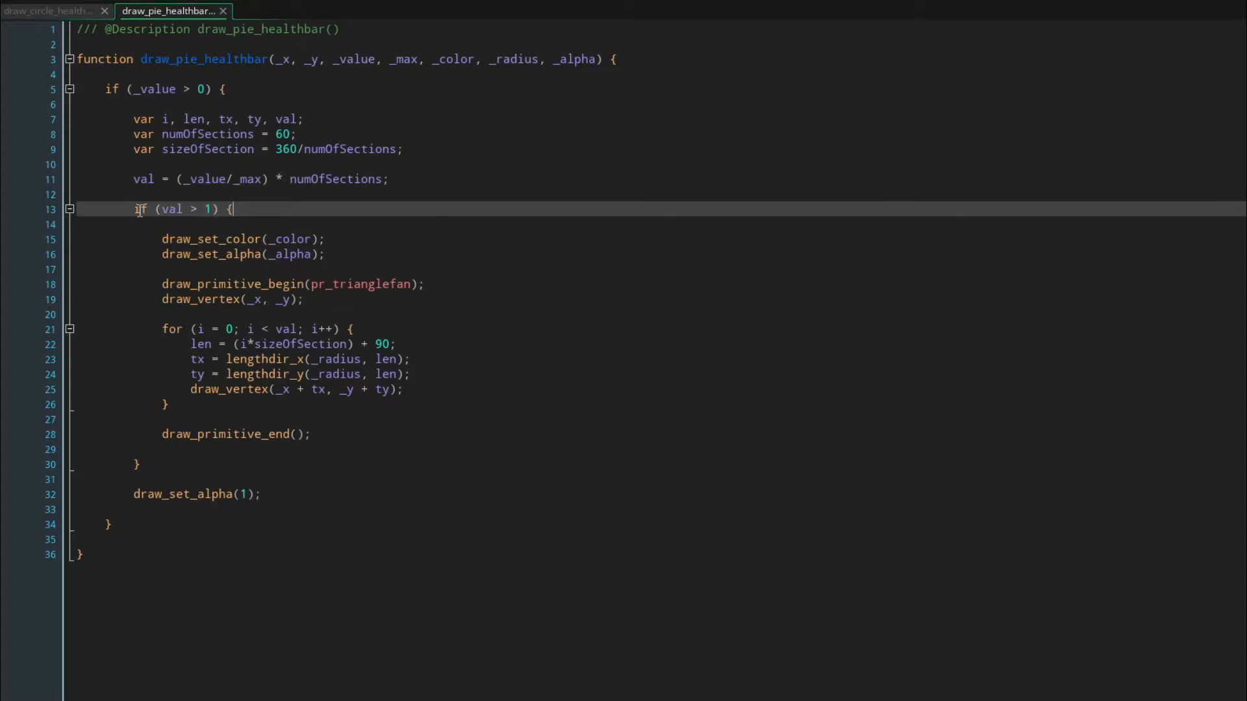
pyautogui.moveTo(266, 426)
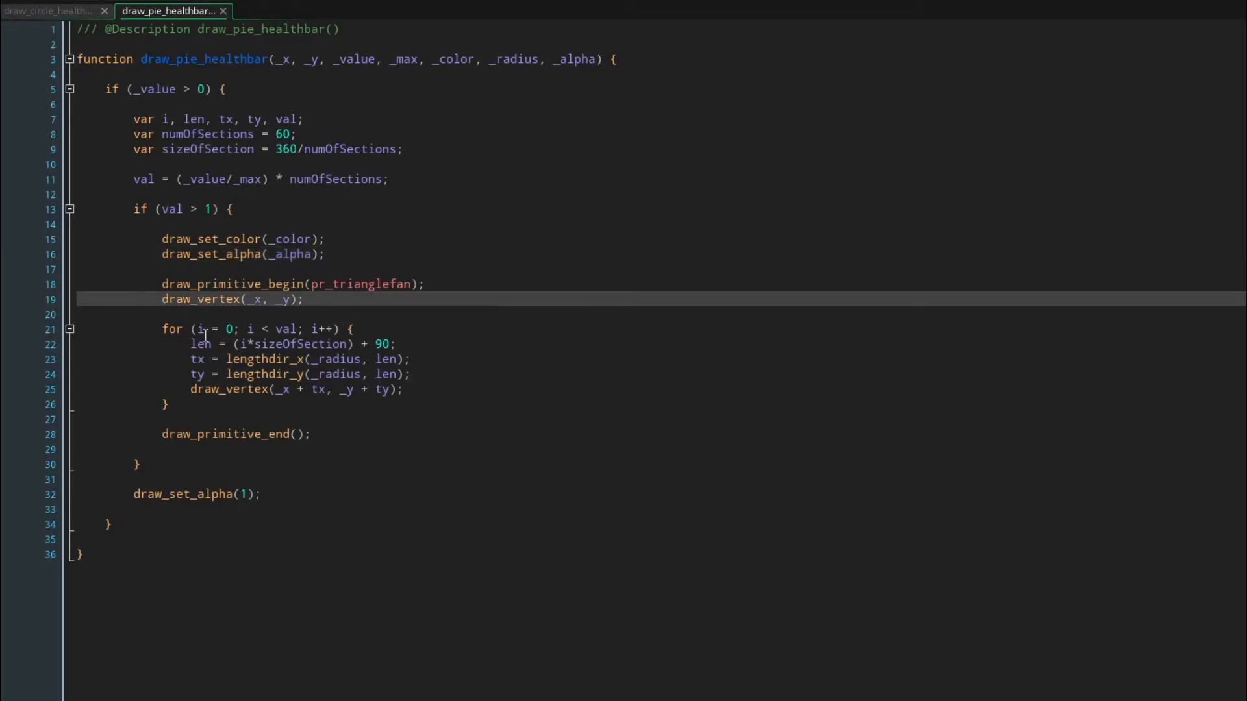
pyautogui.click(231, 405)
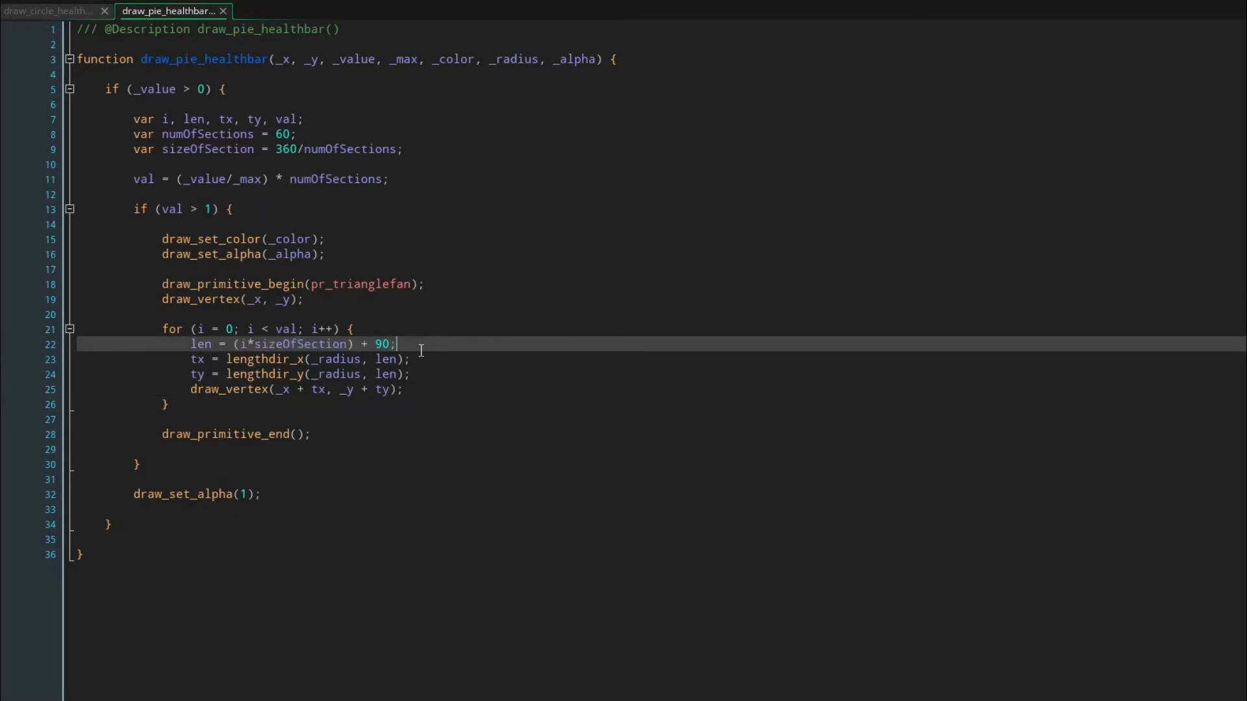
pyautogui.click(415, 390)
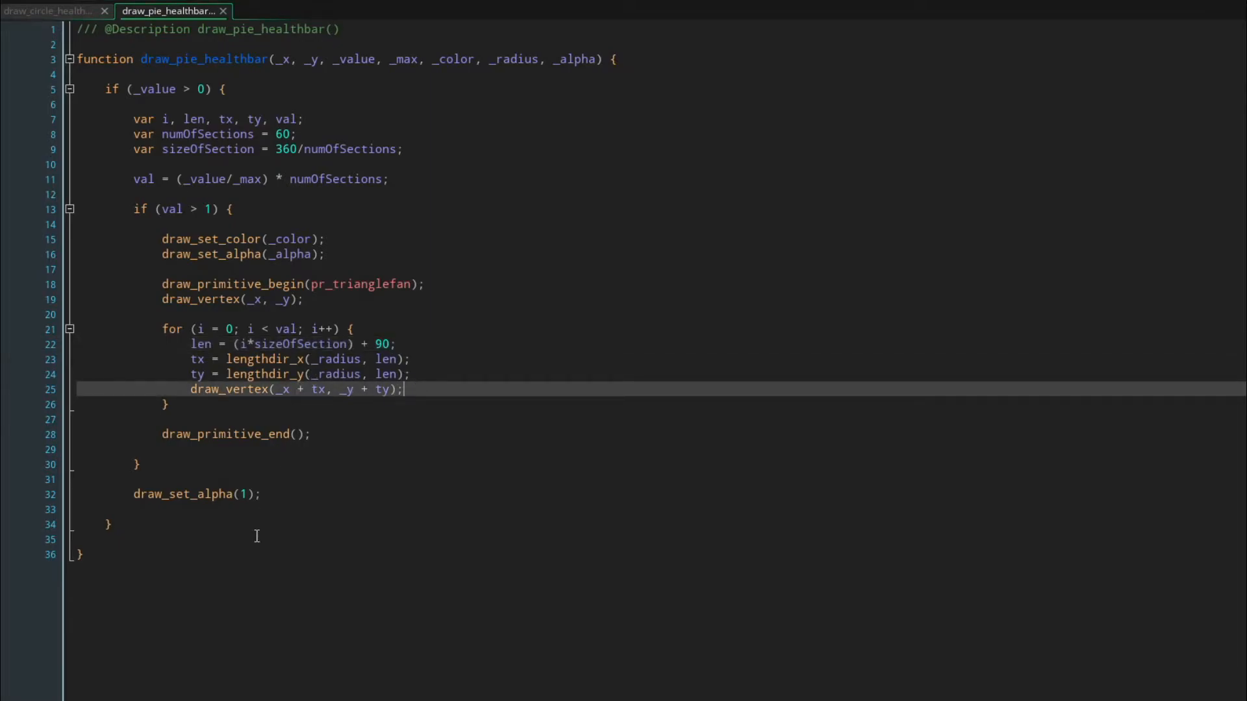
pyautogui.moveTo(329, 81)
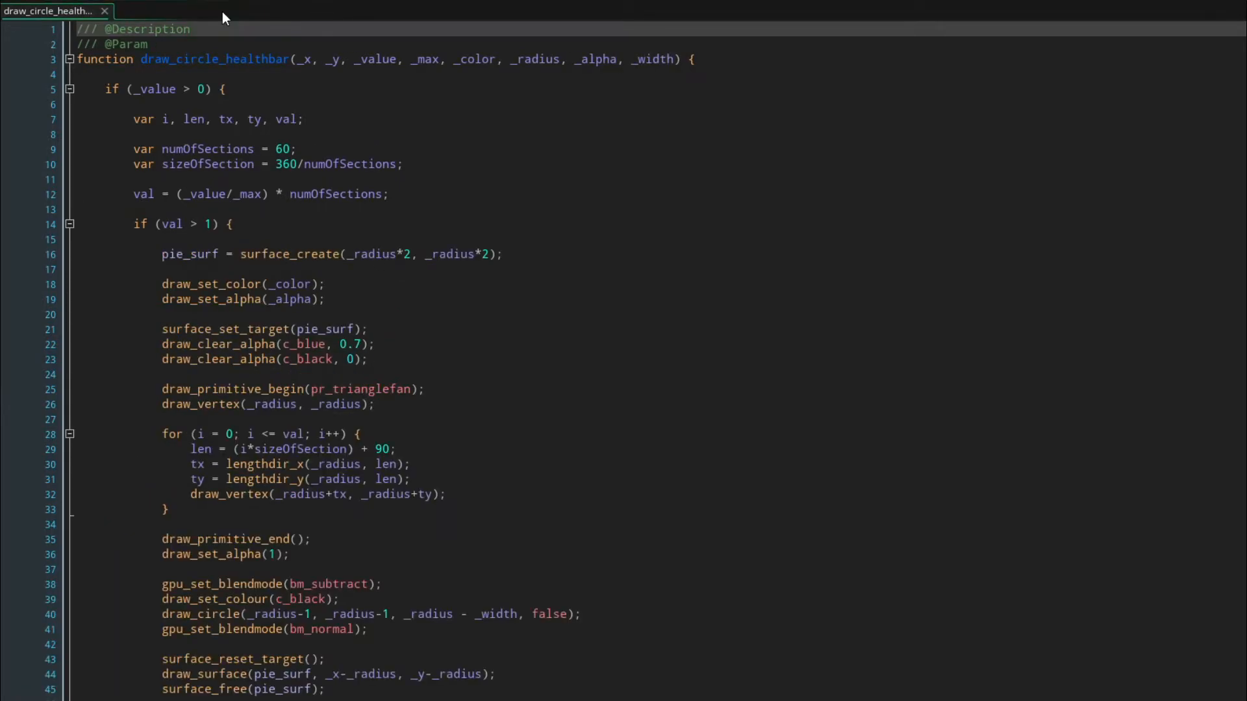
pyautogui.moveTo(447, 261)
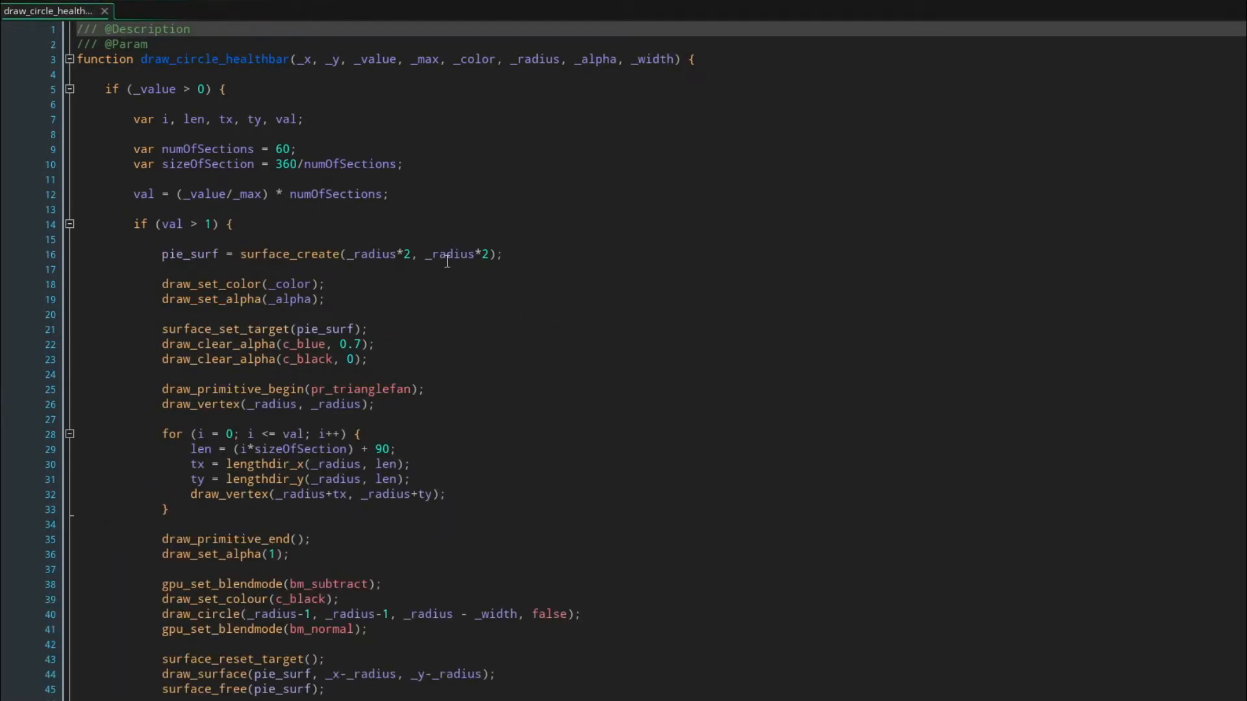
pyautogui.moveTo(388, 314)
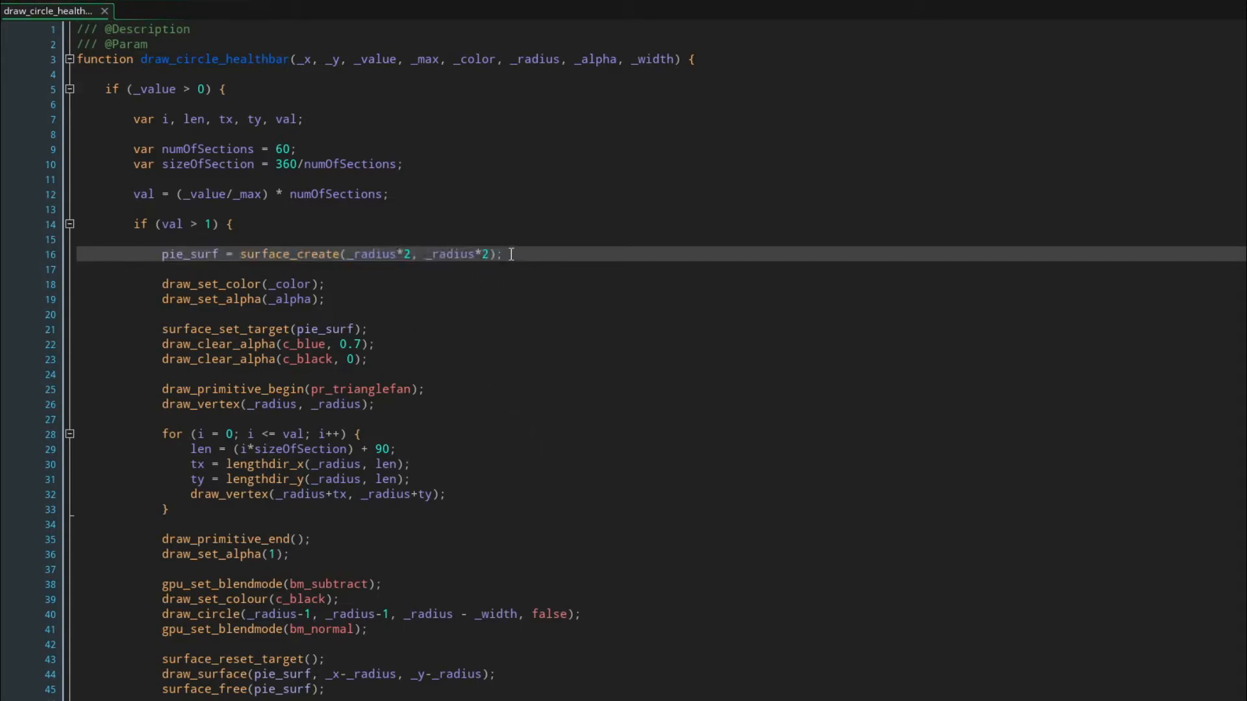
# - Walk through the surface_create, draw_set_alpha and surface_set_target lines in draw_circle_healthbar
pyautogui.doubleClick(380, 254)
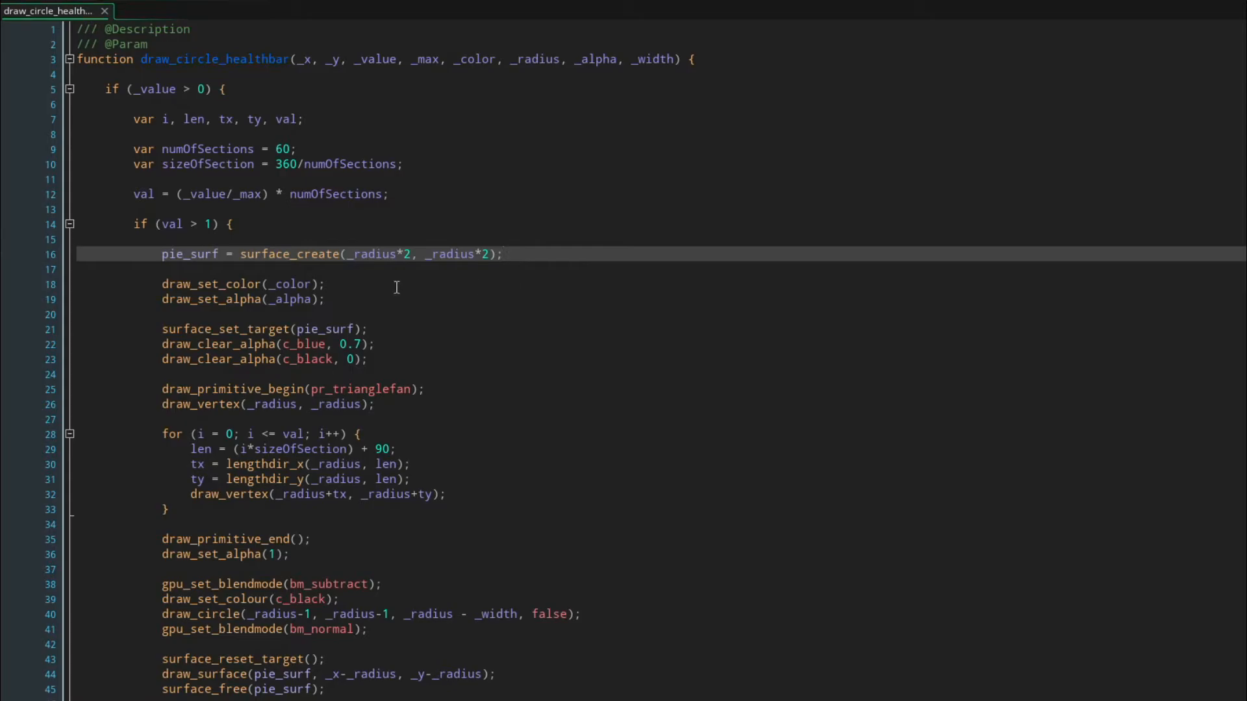
pyautogui.click(326, 283)
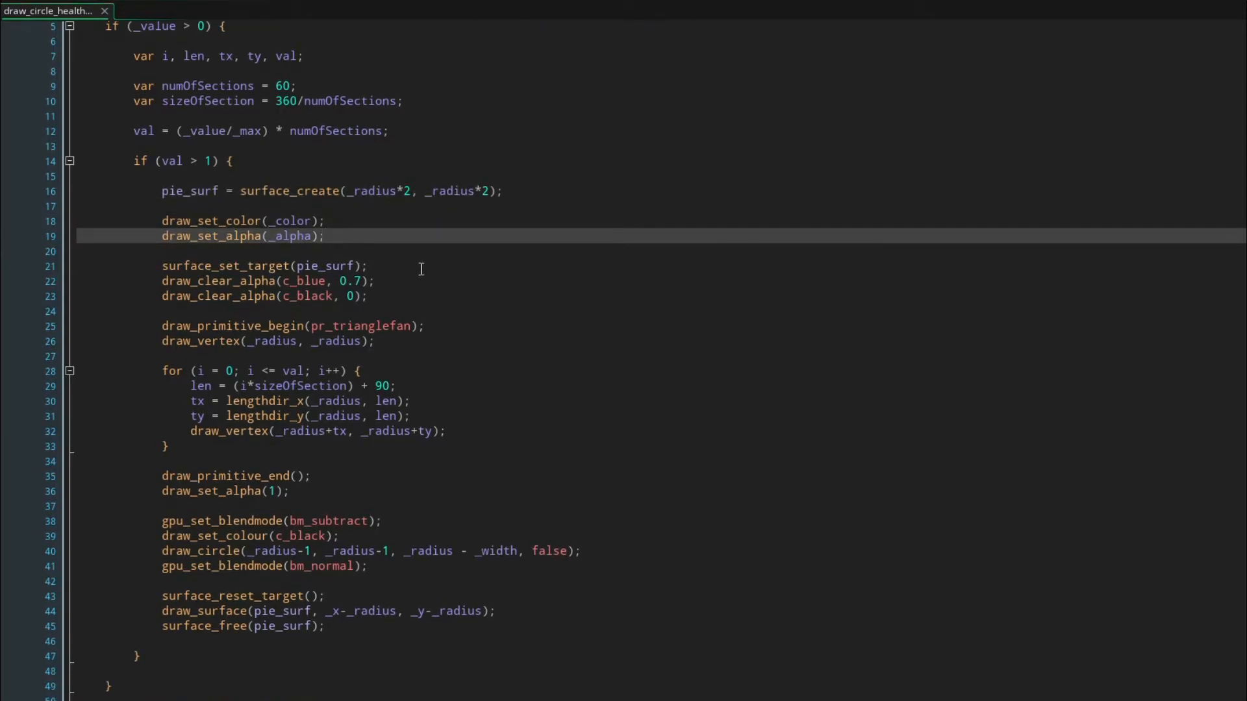
pyautogui.click(409, 265)
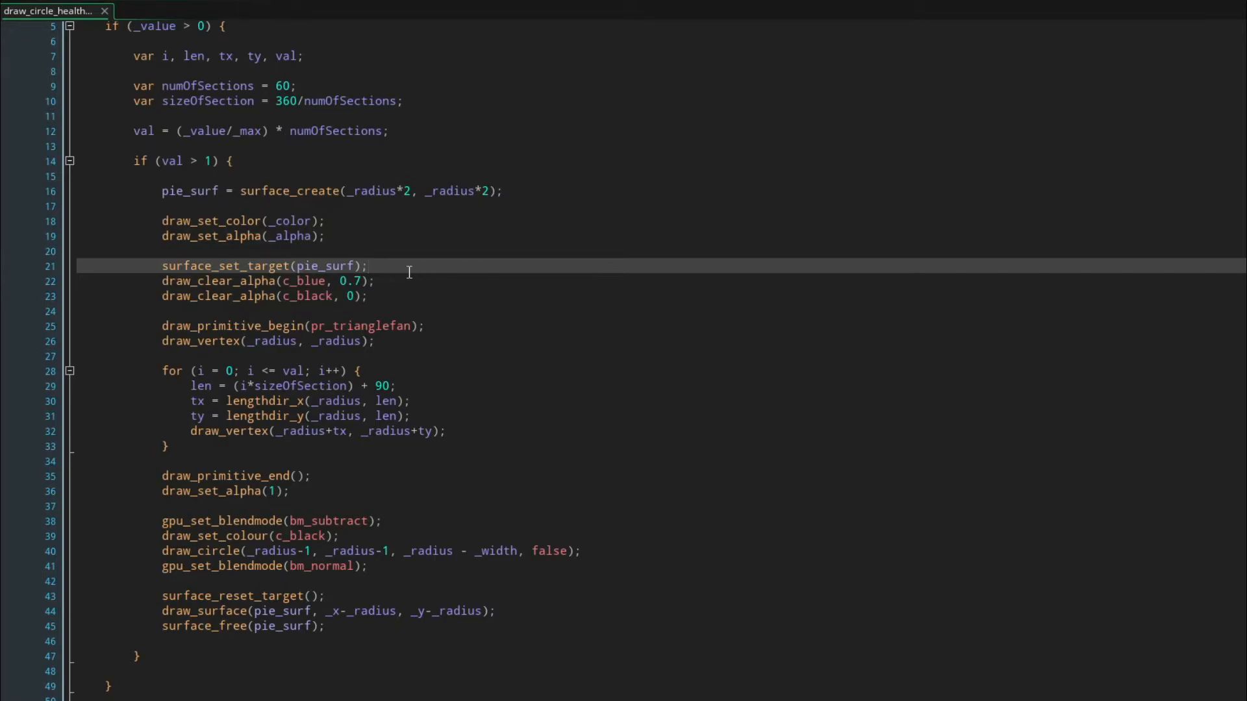
pyautogui.moveTo(386, 297)
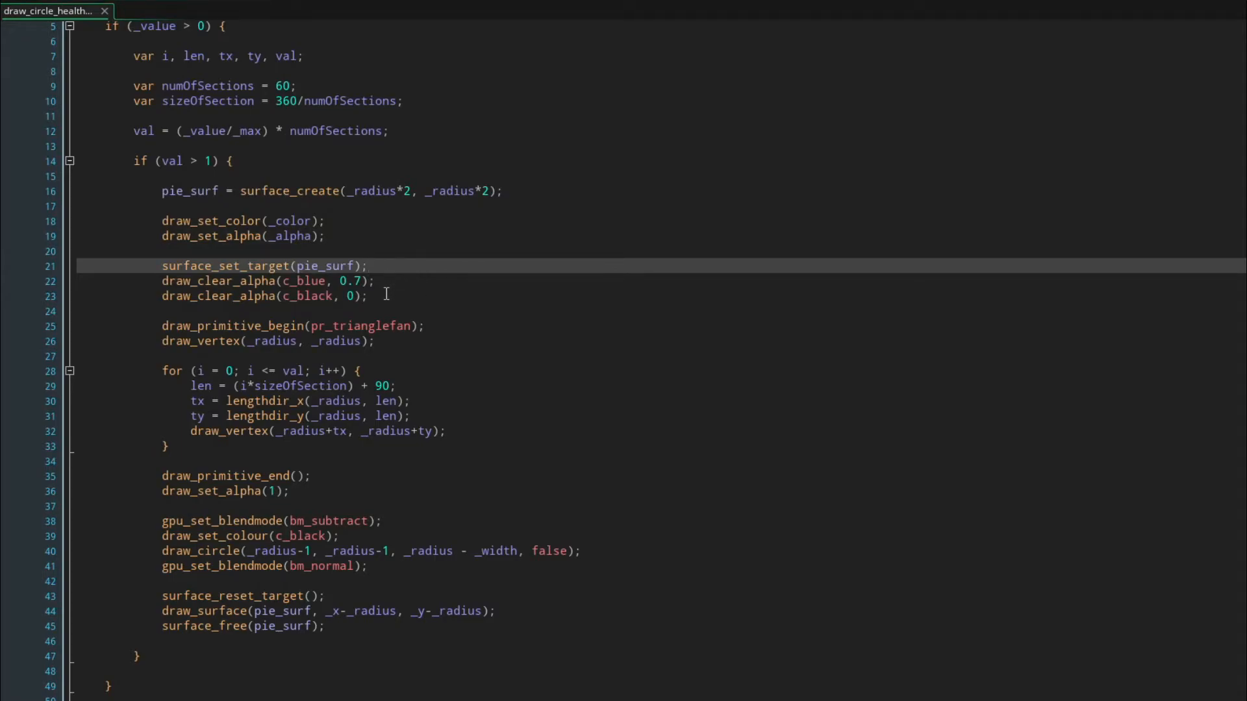
pyautogui.scroll(-3)
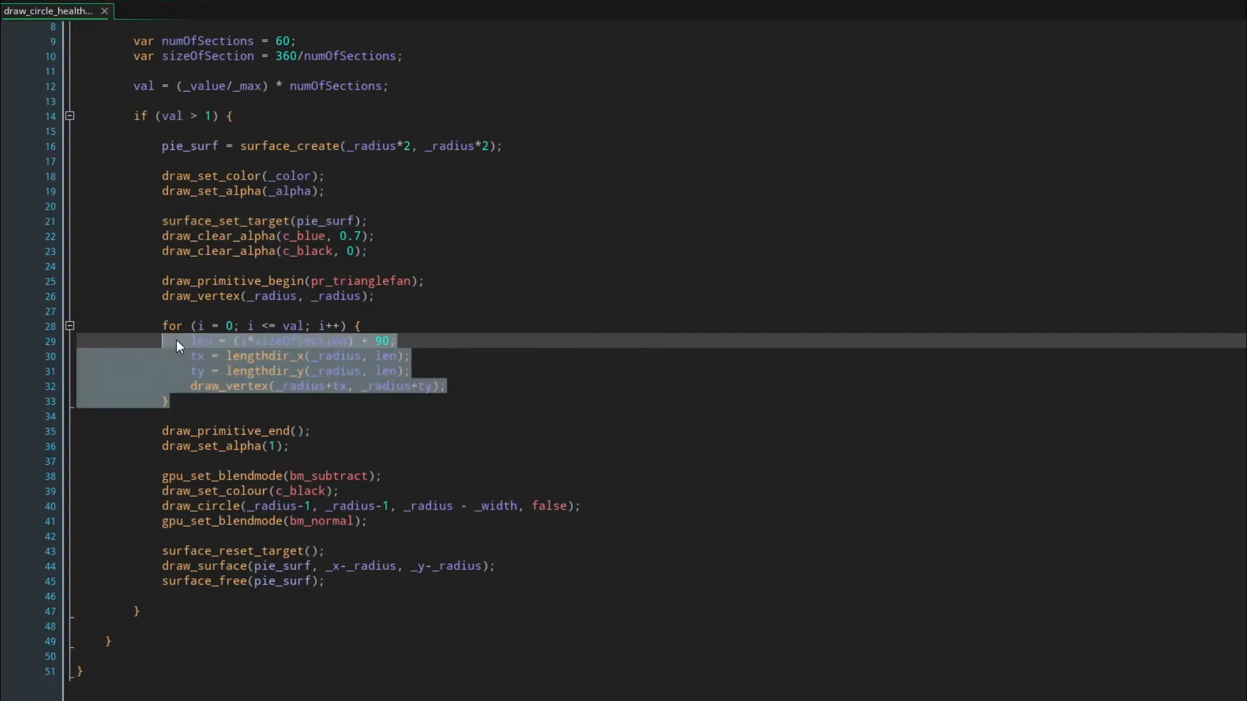
pyautogui.click(168, 402)
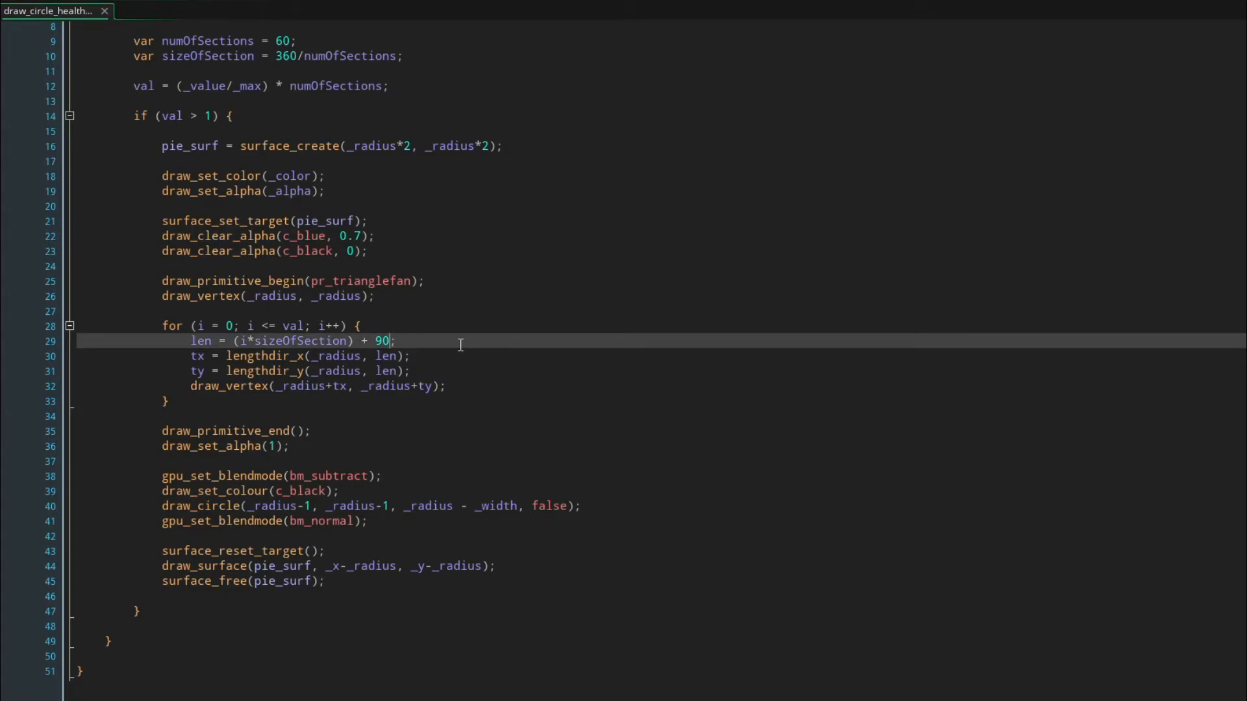
# - Examine the subtract blend mode, draw_set_colour and draw_circle with its _radius - _width argument
pyautogui.click(433, 521)
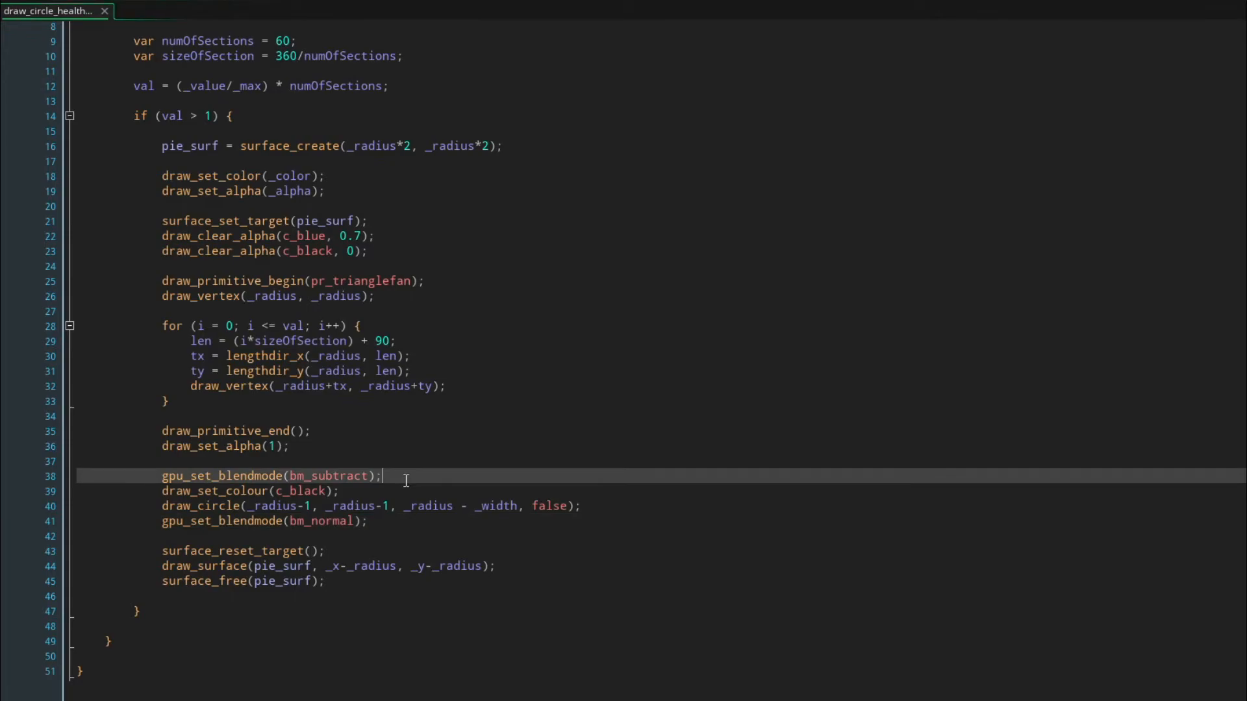
pyautogui.doubleClick(338, 475)
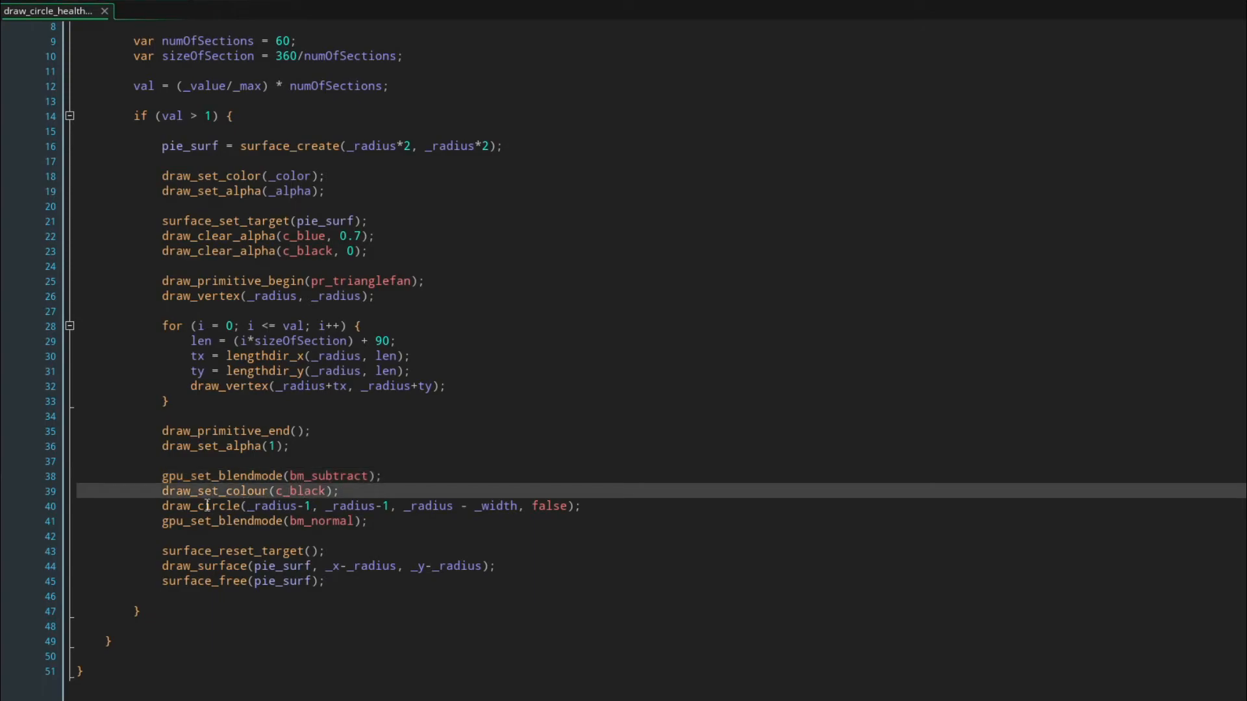
pyautogui.click(491, 505)
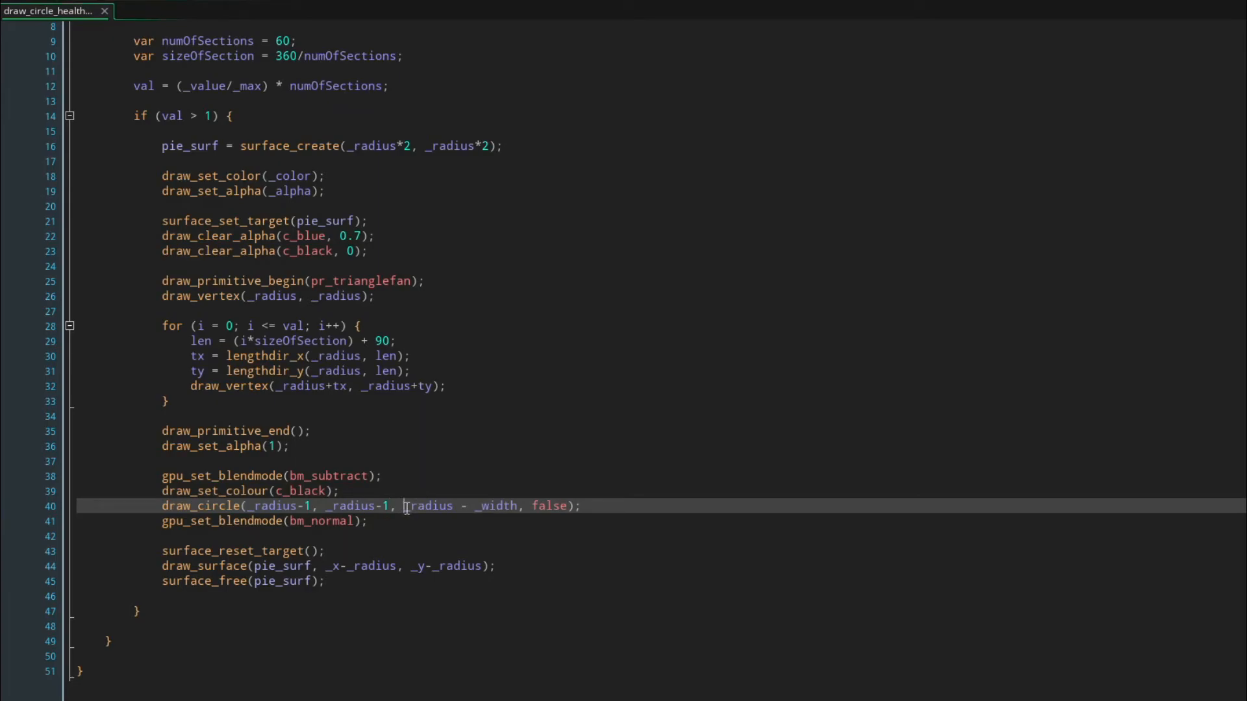
pyautogui.moveTo(405, 505); pyautogui.dragTo(516, 505)
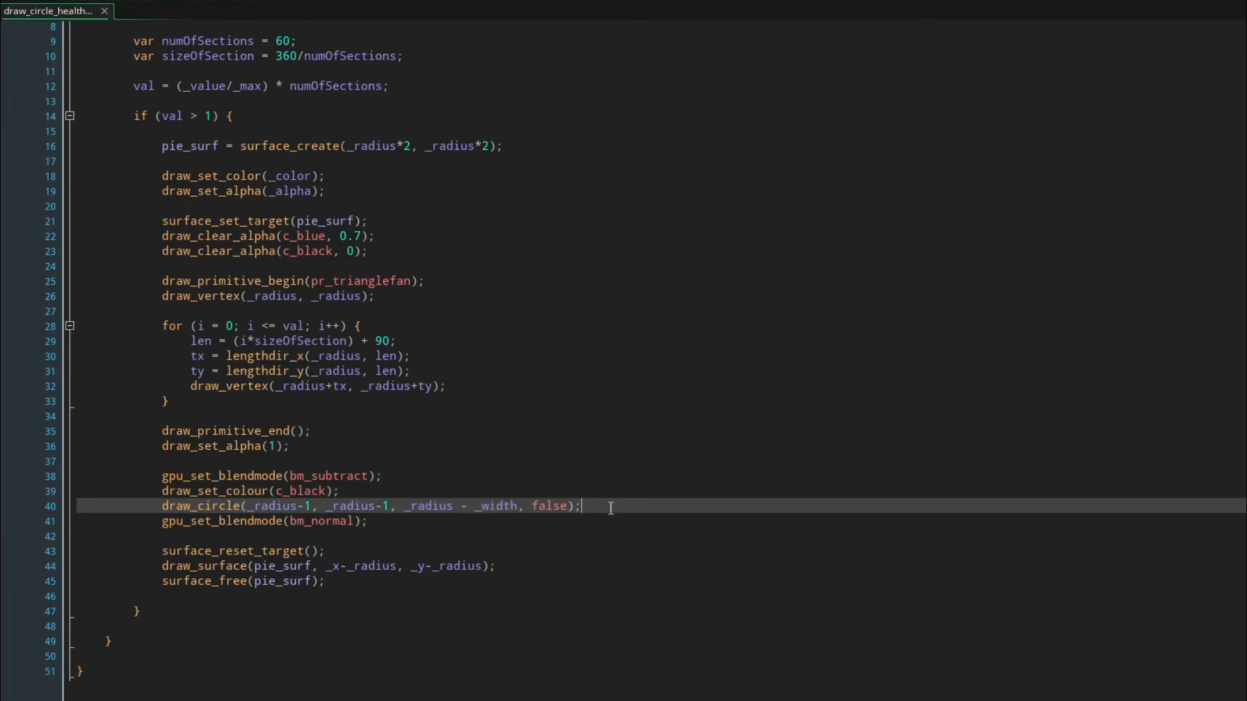
pyautogui.doubleClick(428, 505)
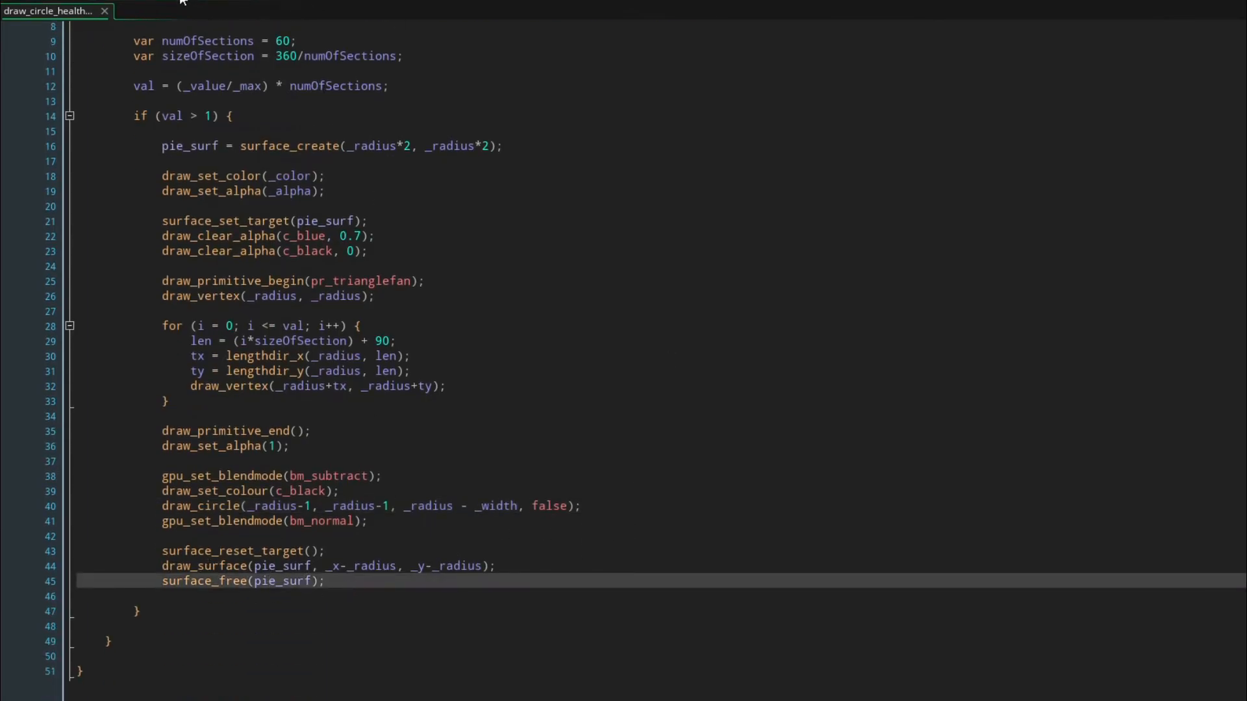
pyautogui.scroll(3)
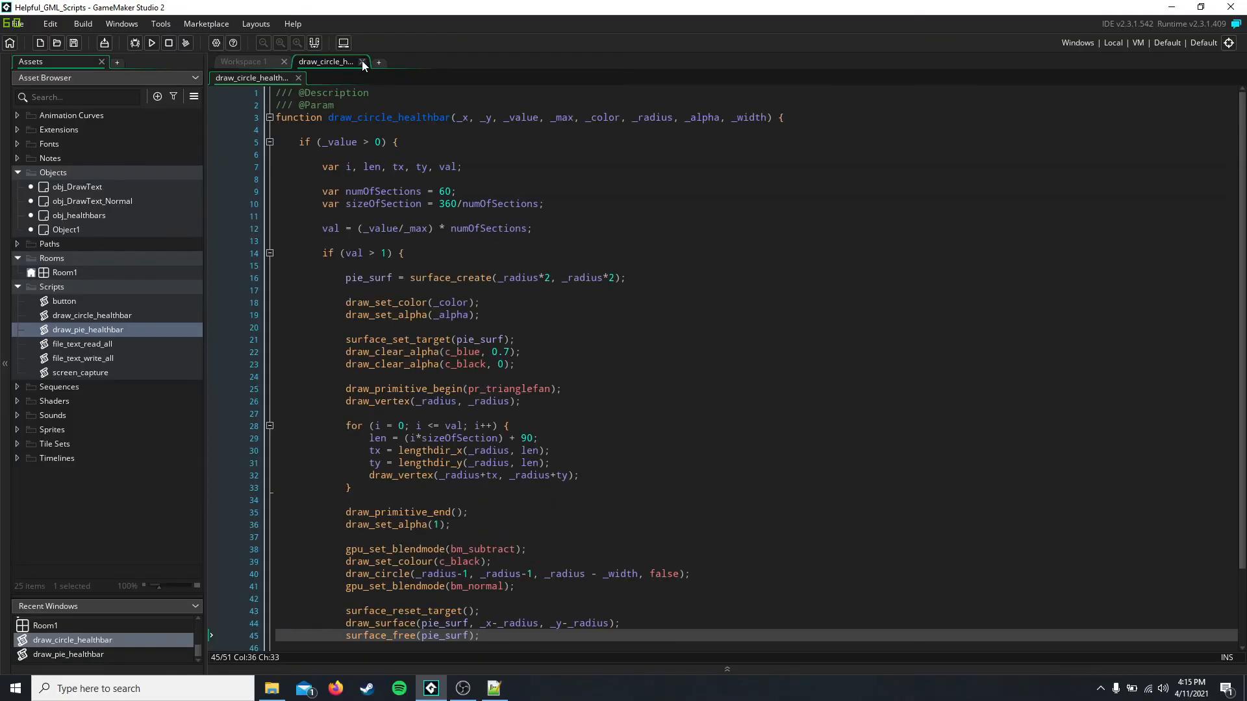
# - Close the script, run the game showing the green pie and blue ring, then close the game window
pyautogui.click(363, 61)
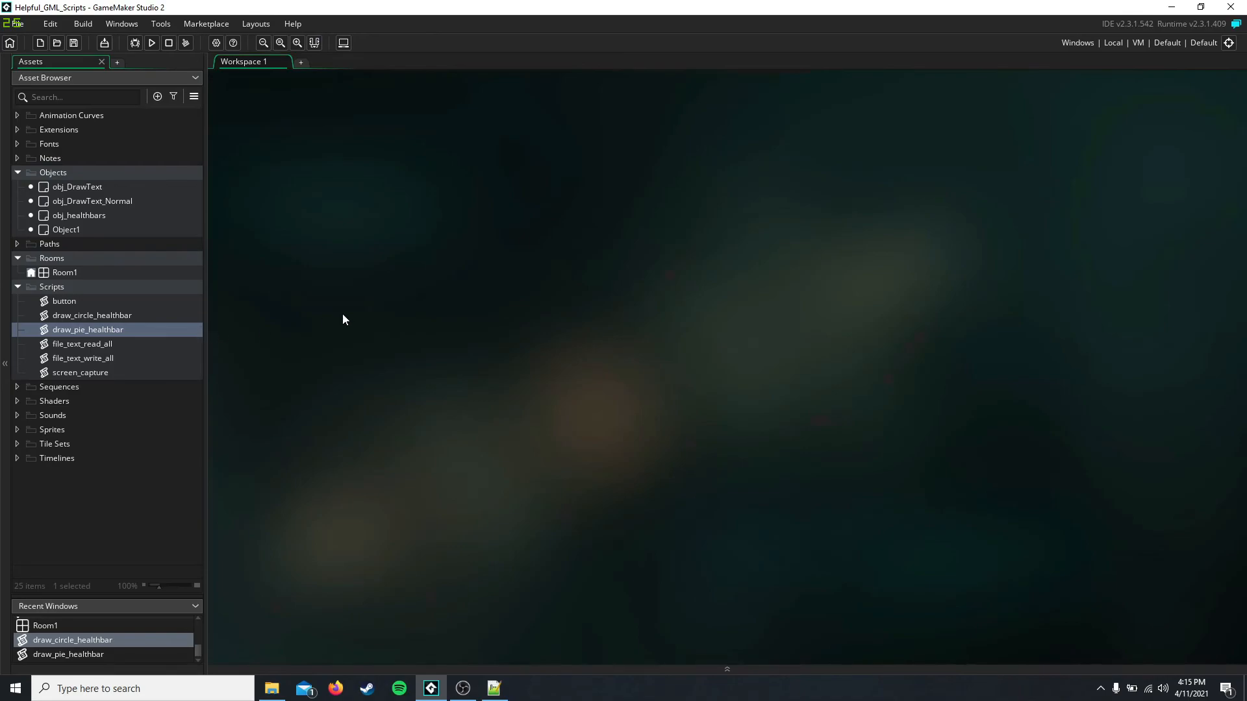
pyautogui.click(152, 43)
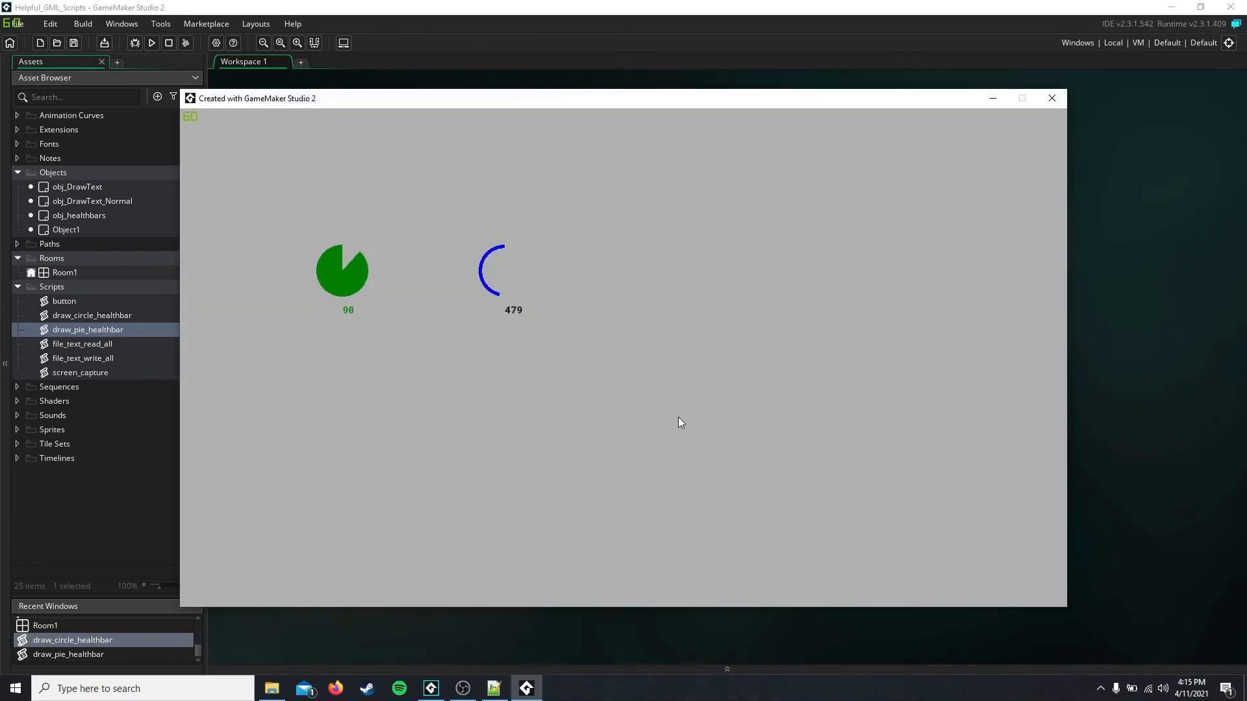
pyautogui.moveTo(696, 368)
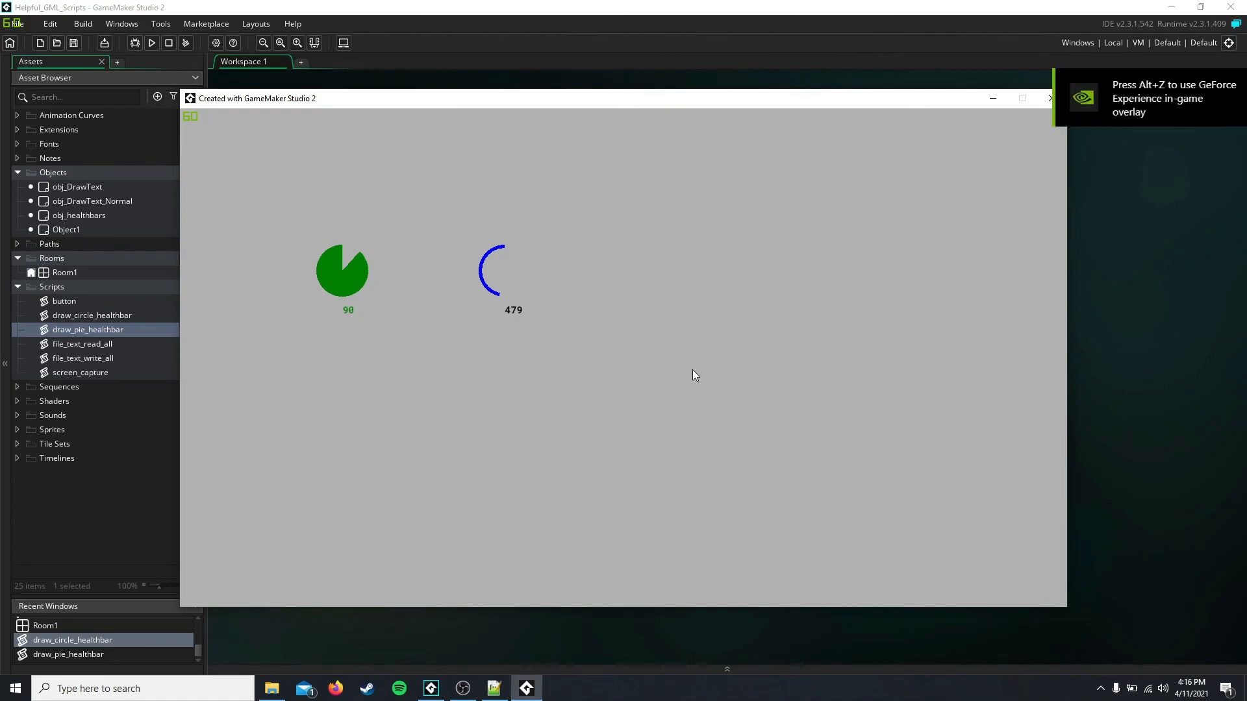
pyautogui.moveTo(893, 83)
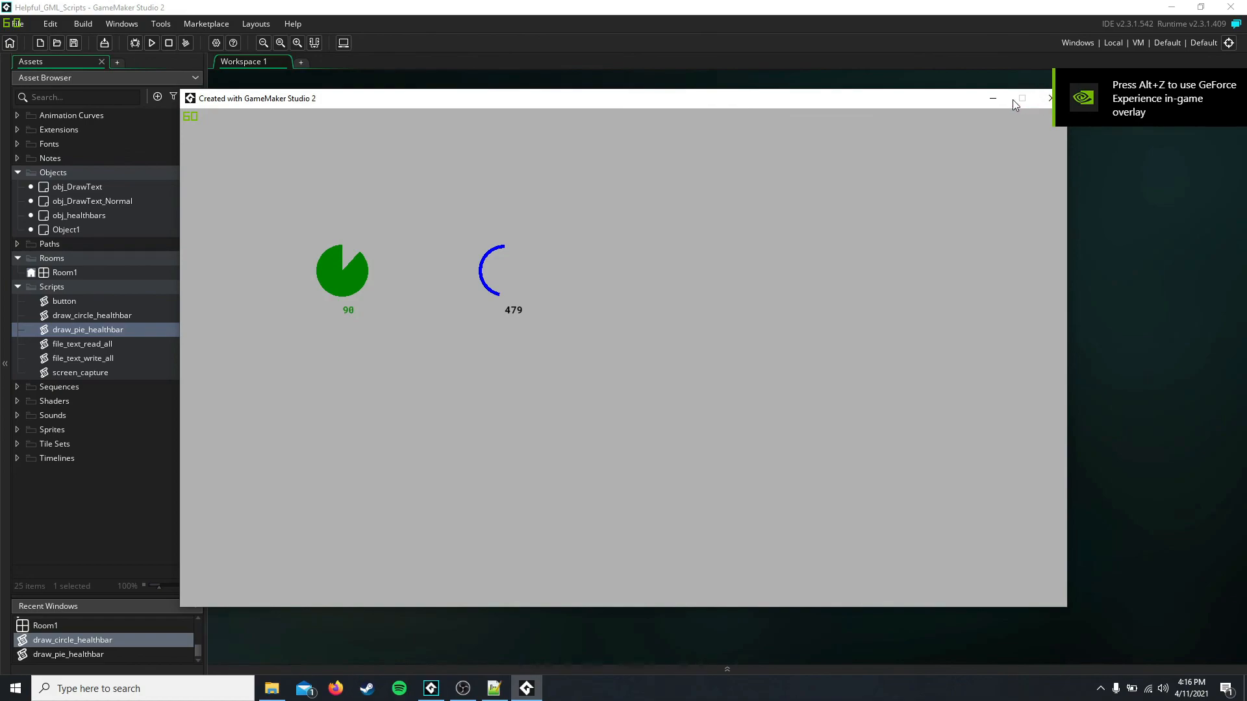
pyautogui.click(1049, 99)
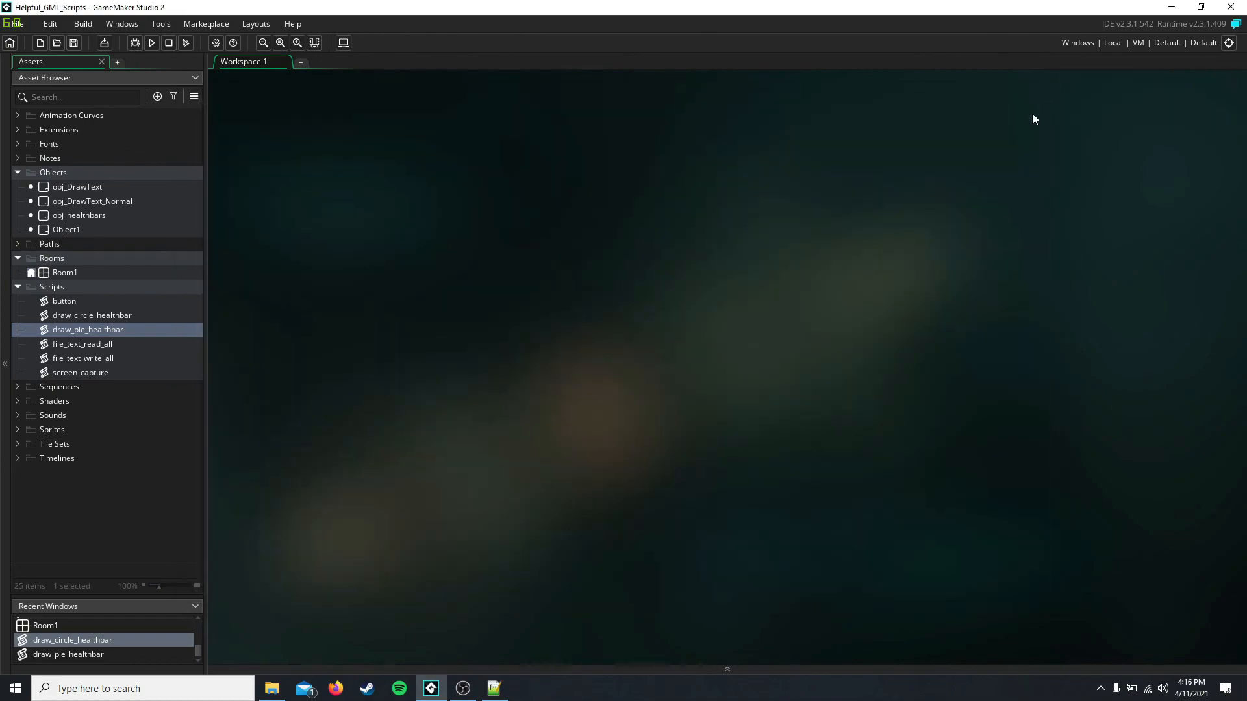